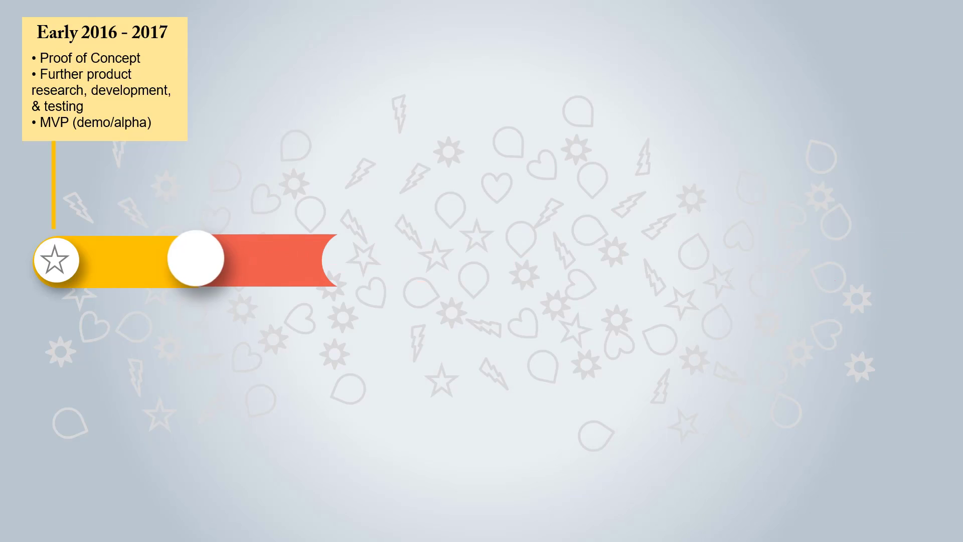
pyautogui.click(197, 260)
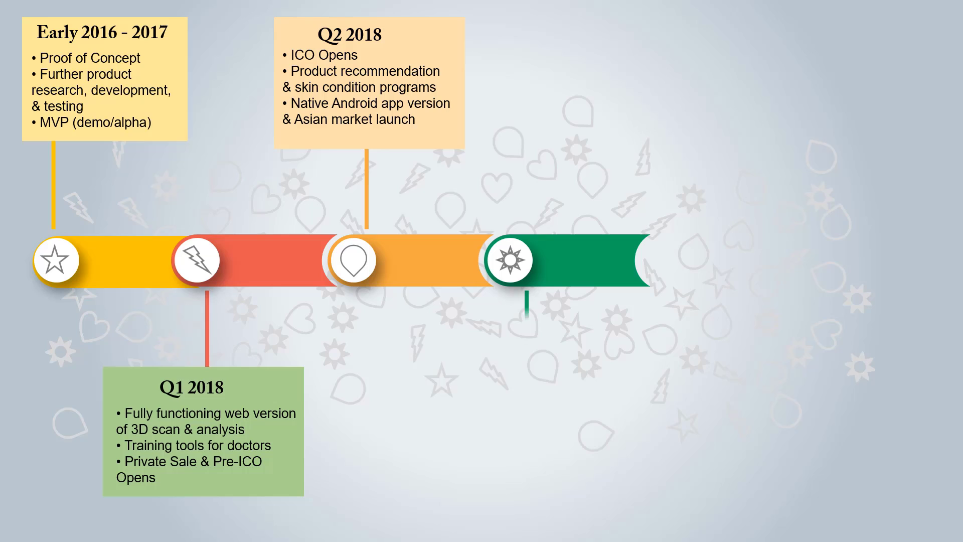
pyautogui.click(515, 259)
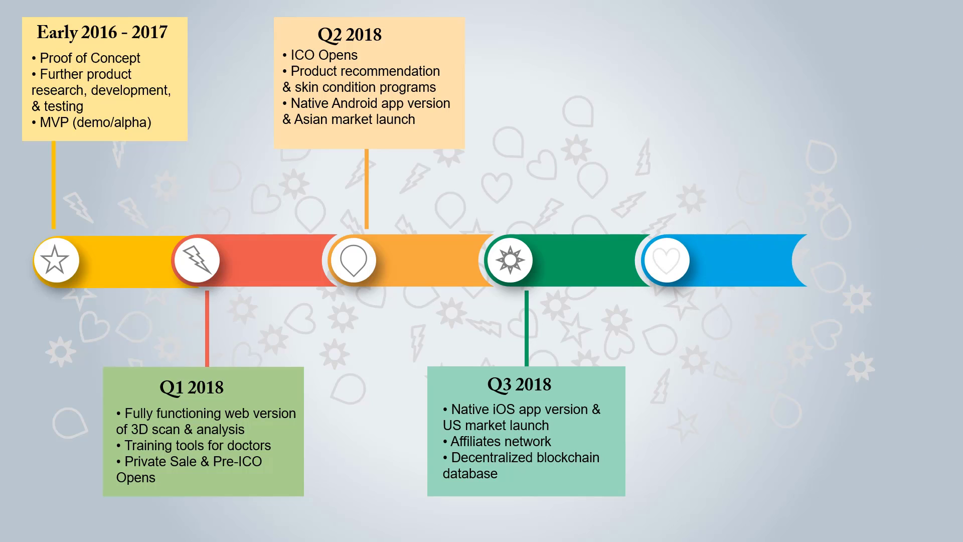
pyautogui.click(665, 260)
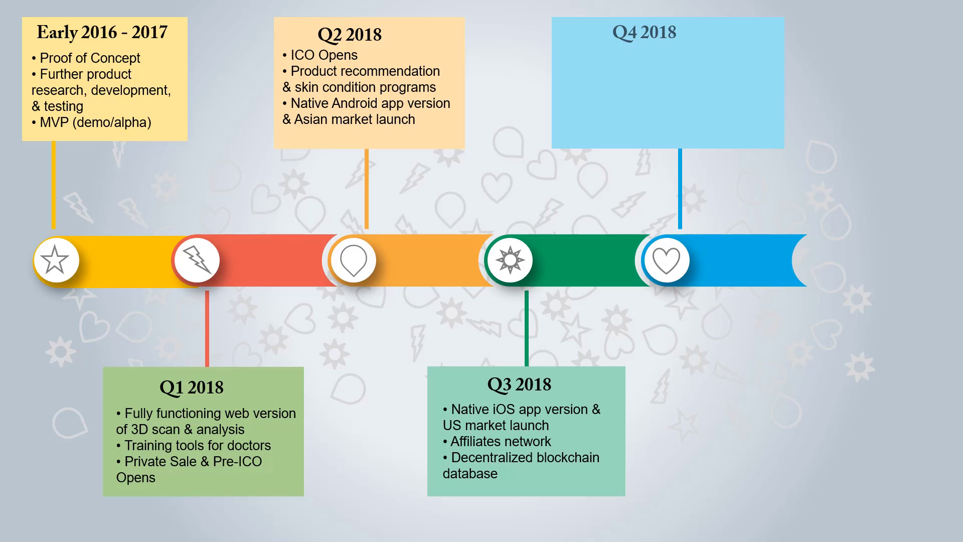